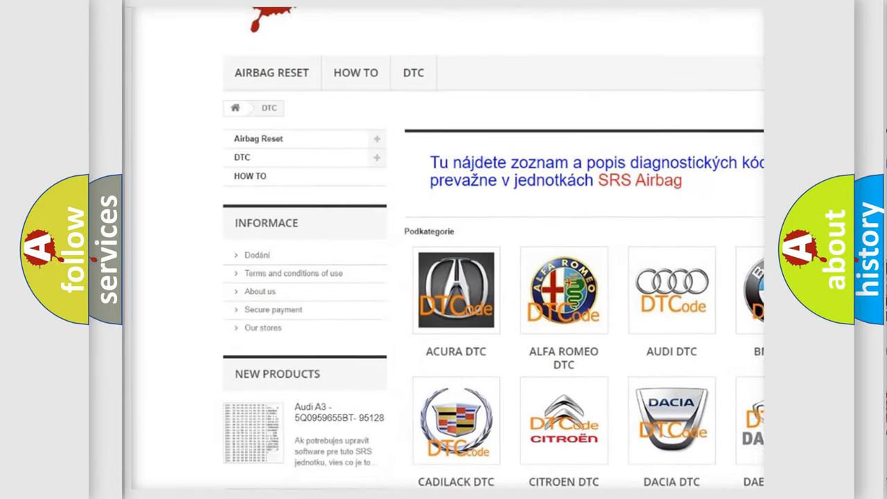
Scroll the airbagreset.sk DTC page past the Acura, Alfa Romeo, Audi, Cadillac, Citroen and Dacia tiles.
{"action": "scroll", "scroll_direction": "down", "scroll_amount": 3}
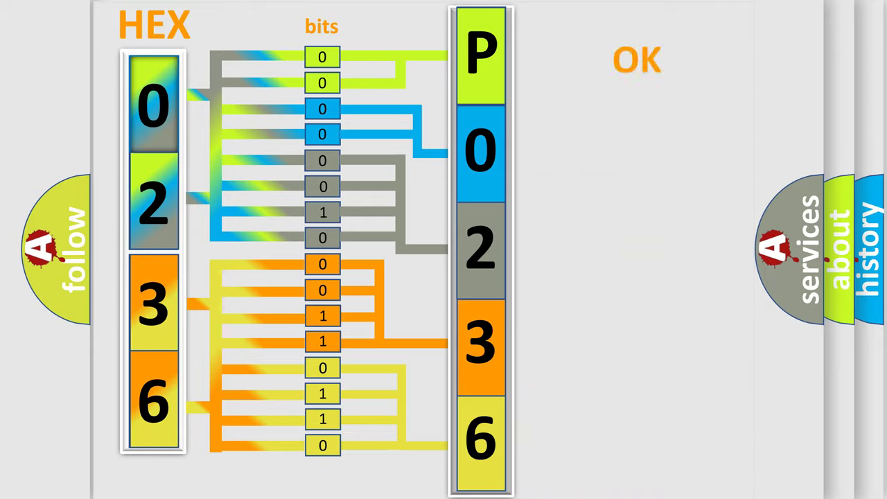
Watch hex bytes 02 and 36 become sixteen bits and the code P0236.
{"action": "left_click", "coordinate": [637, 61]}
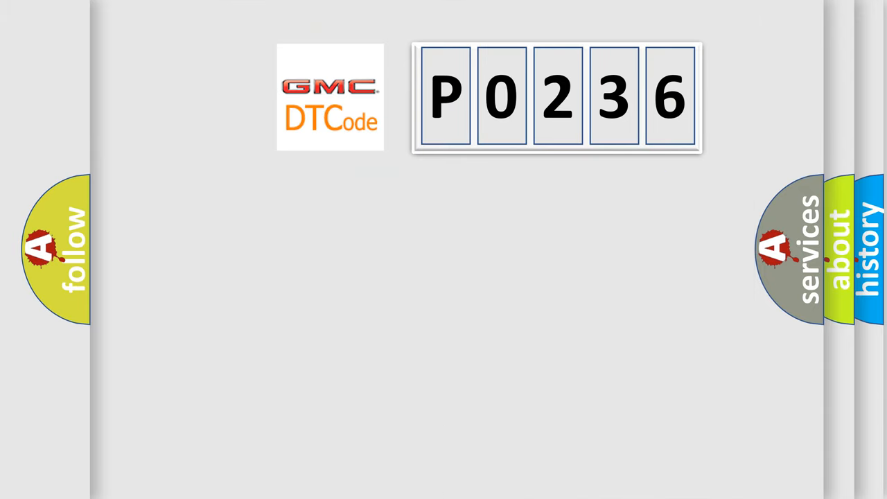